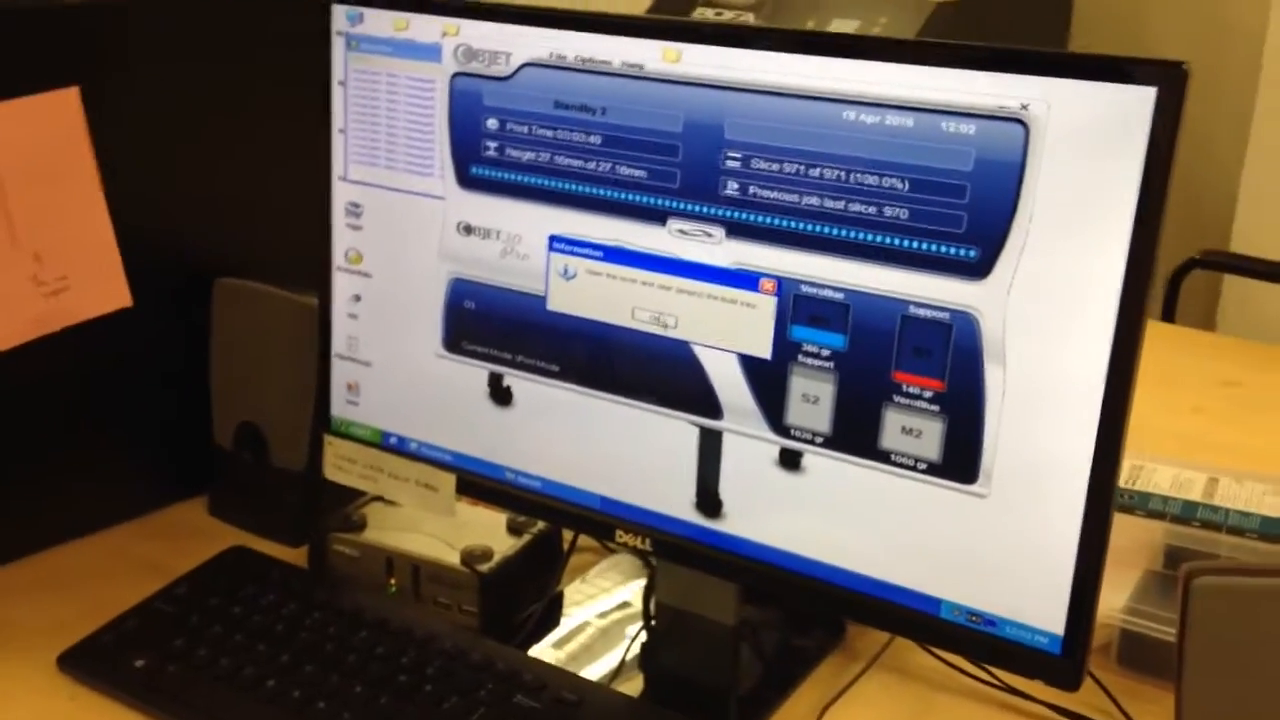
# Acknowledge the Information notice about opening the cover and clearing the build tray
pyautogui.click(650, 322)
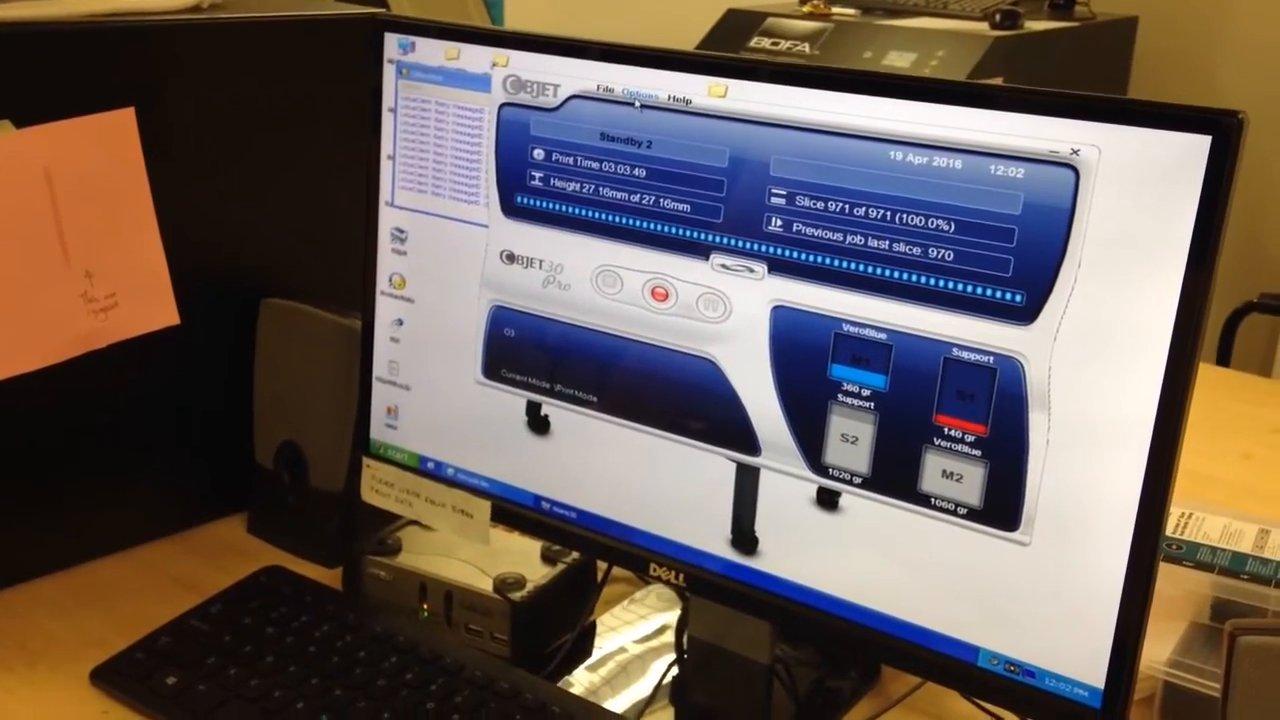
# Launch the Heads Cleaning wizard from the Options menu's Wizards list
pyautogui.click(630, 96)
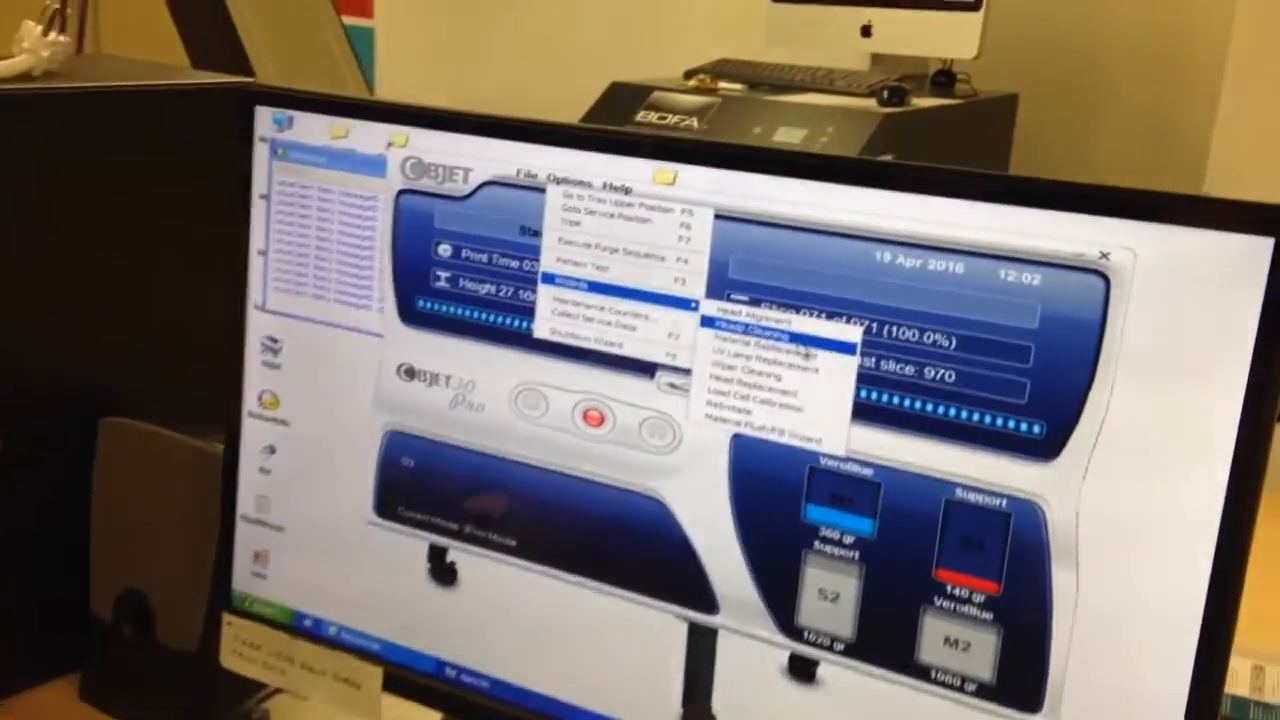
pyautogui.click(762, 338)
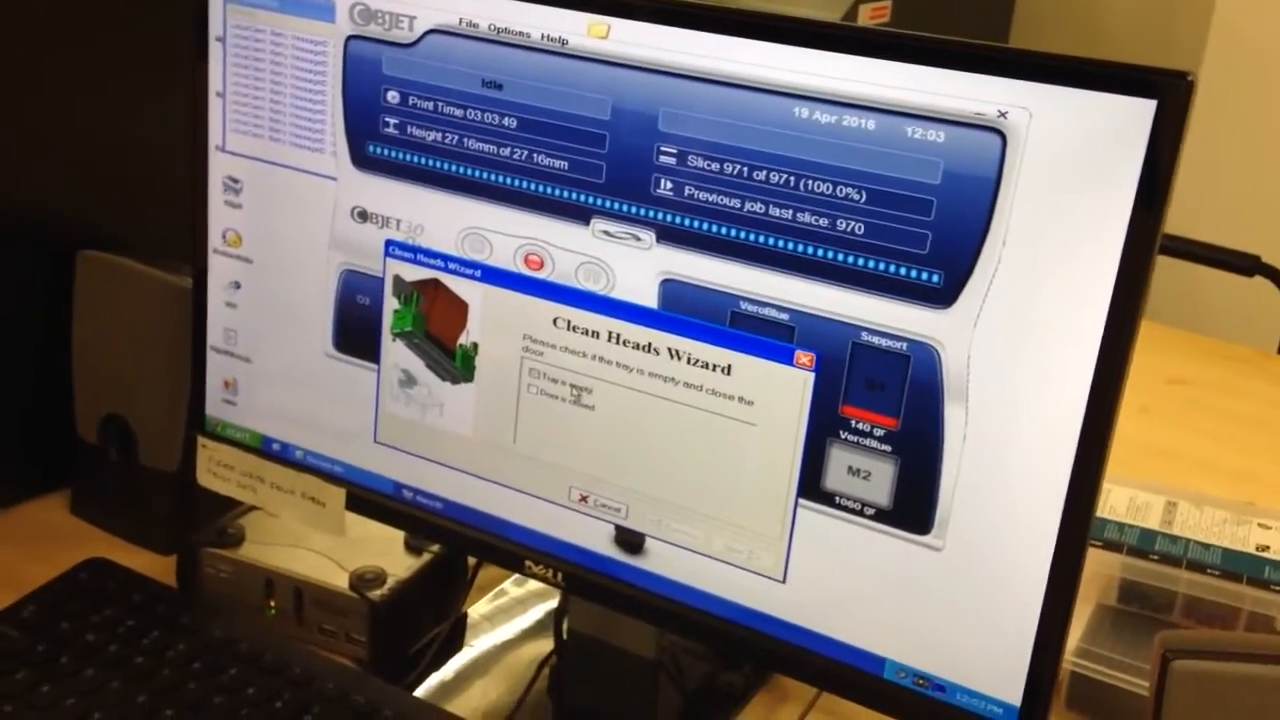
# Confirm 'Tray is empty' in the Clean Heads Wizard and advance so axes start homing
pyautogui.click(536, 406)
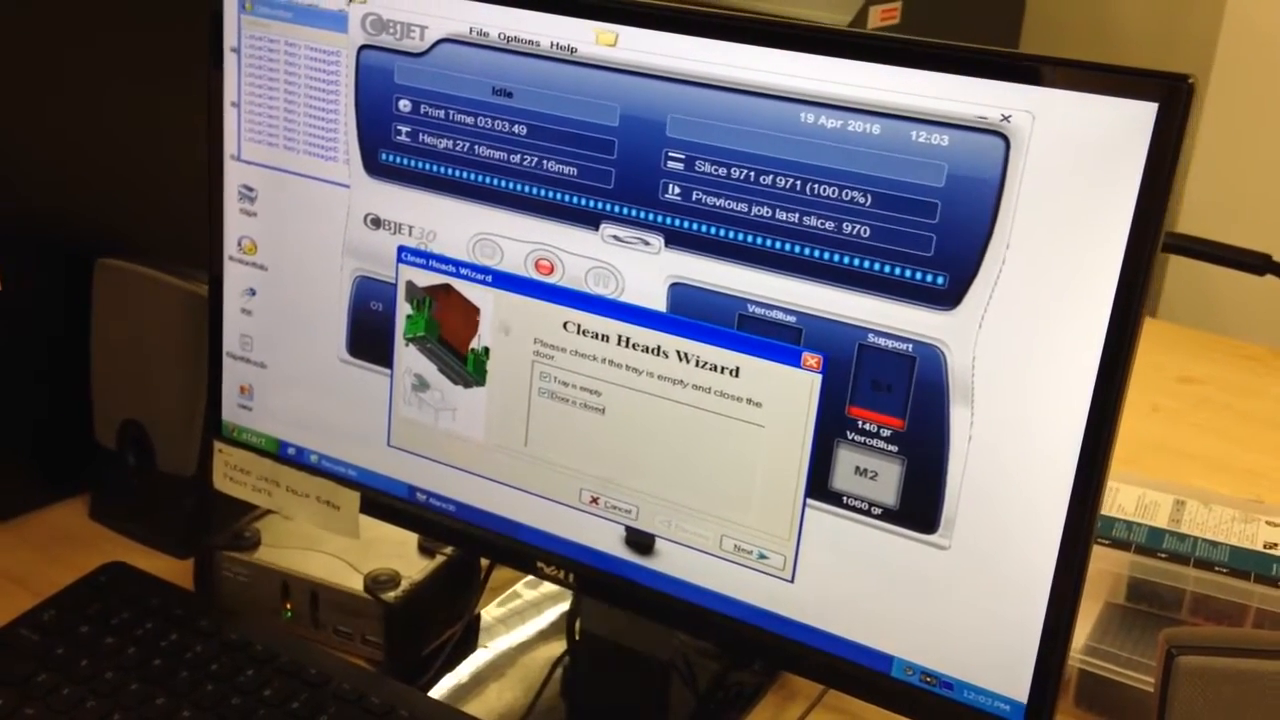
pyautogui.click(750, 553)
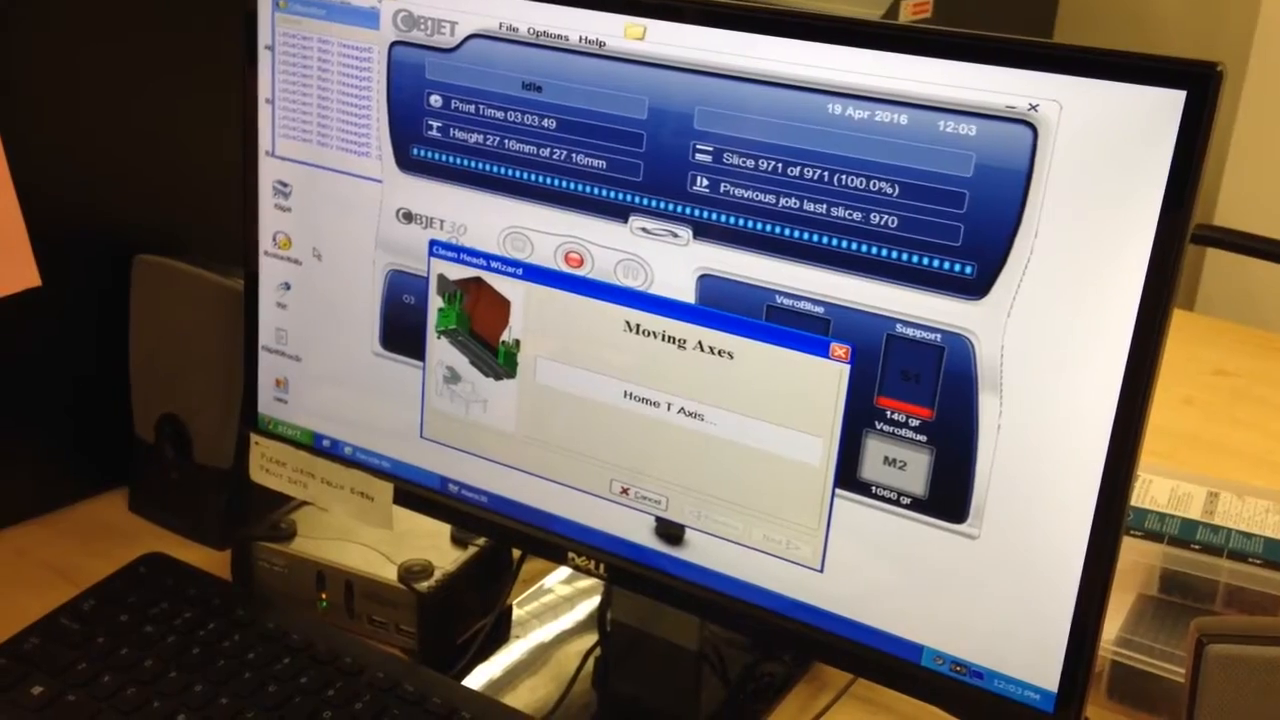